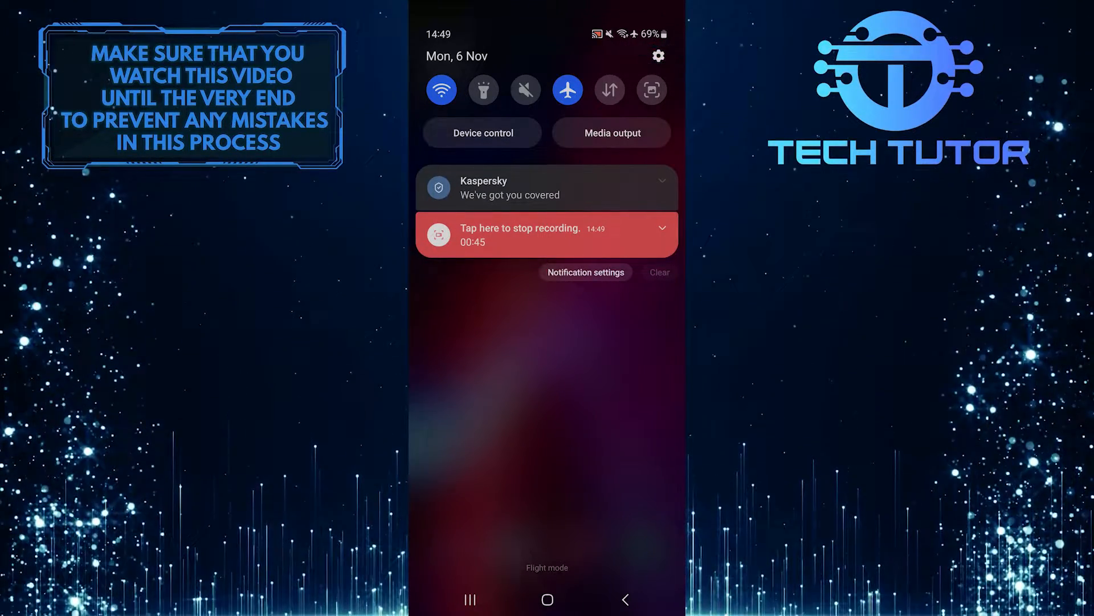
# Step: Open the Settings app from the notification shade's gear icon
pyautogui.click(657, 55)
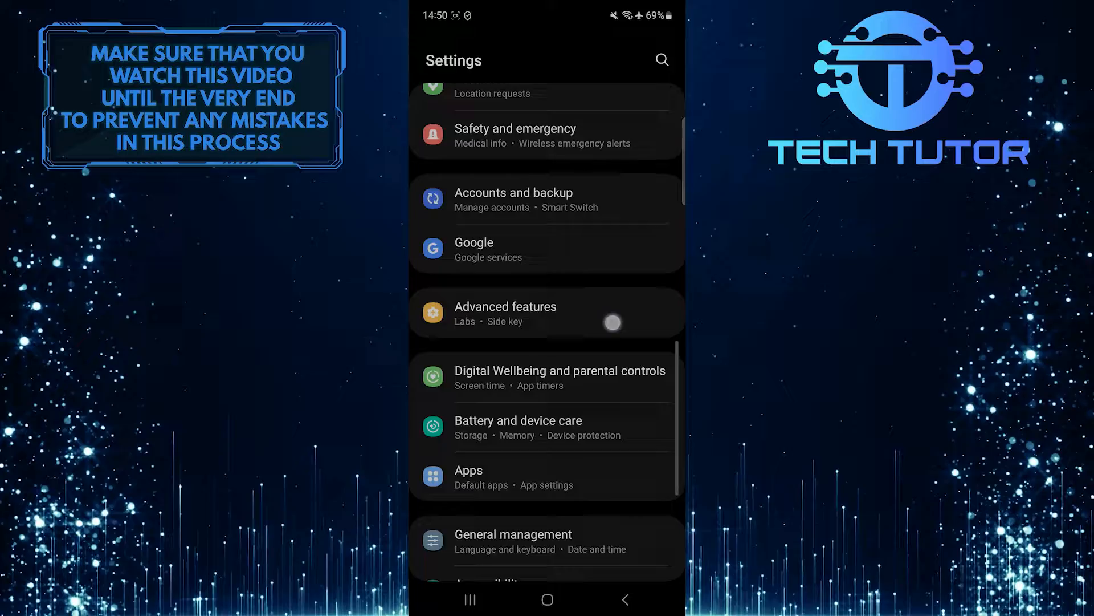
# Step: Open Digital Wellbeing and parental controls from the Settings list
pyautogui.scroll(-3)
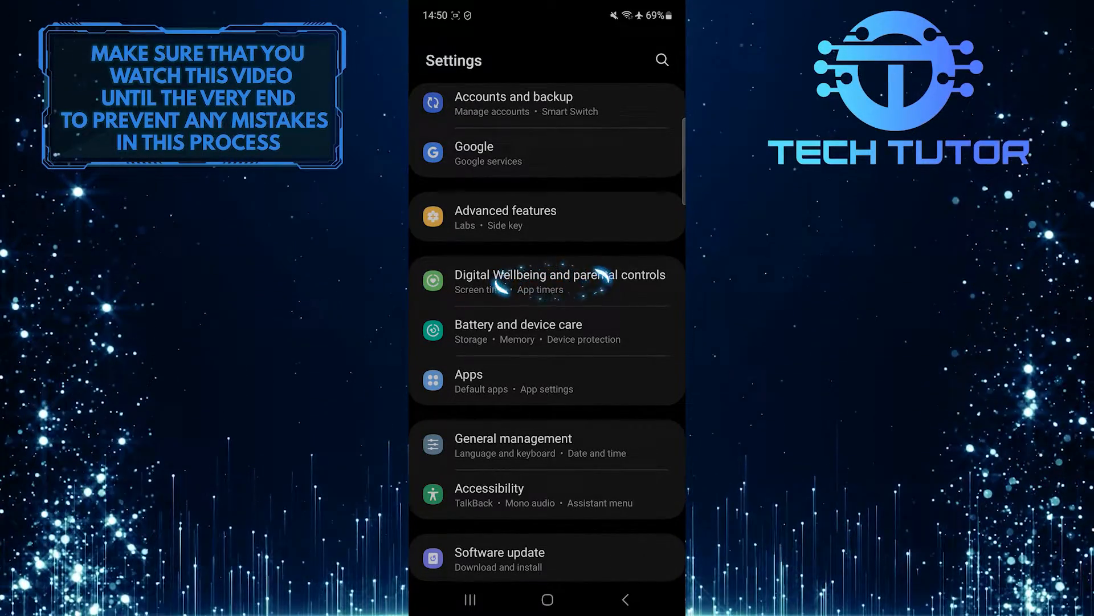
pyautogui.click(558, 280)
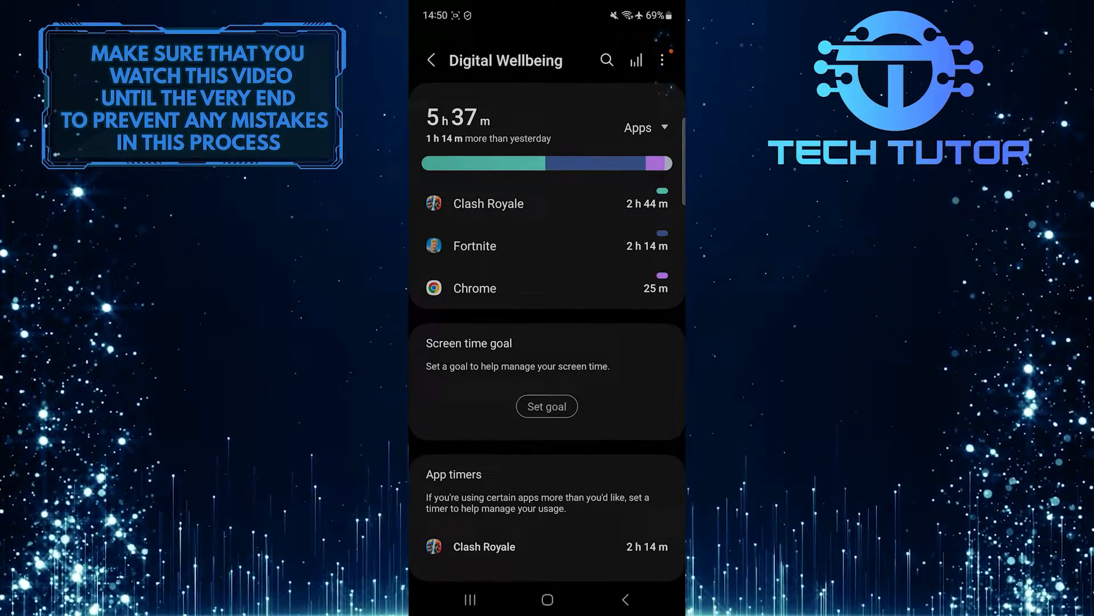
# Step: Open Digital Wellbeing's own settings page via the three-dot More options menu
pyautogui.click(661, 61)
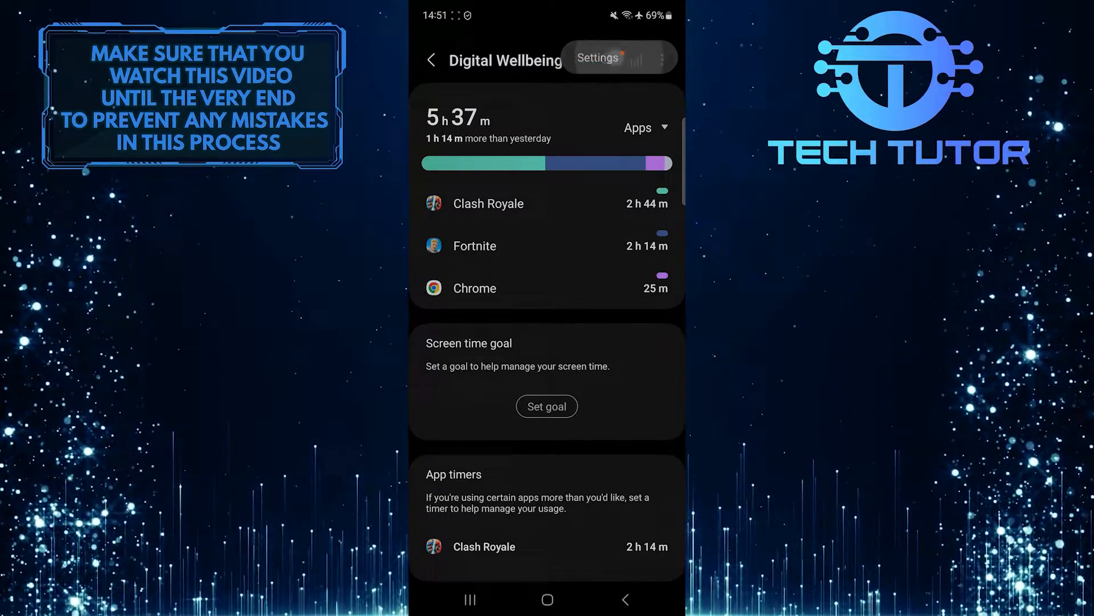
pyautogui.click(596, 57)
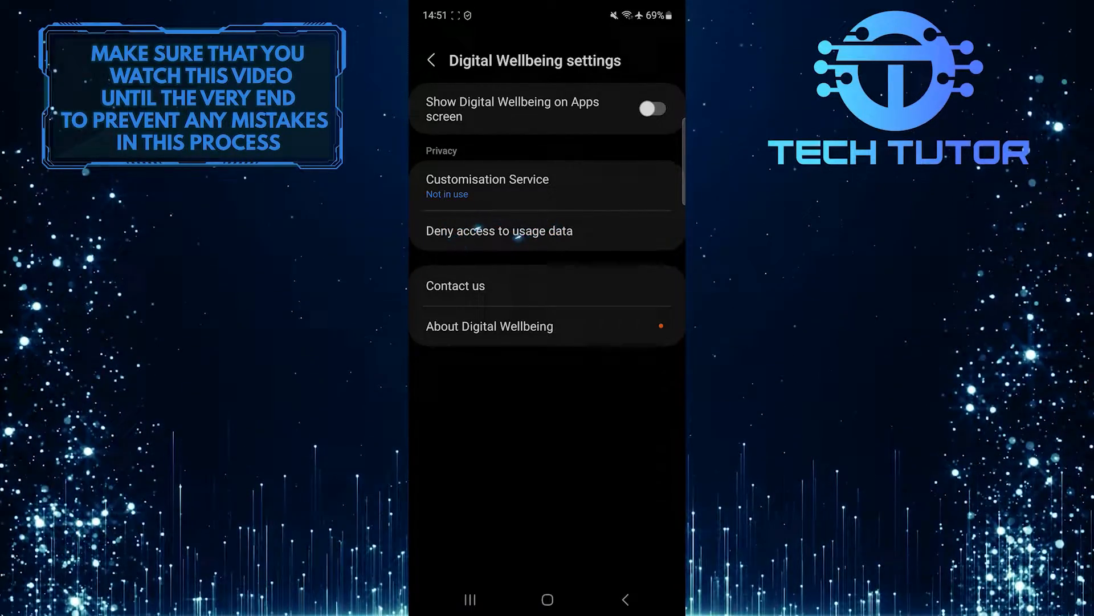
# Step: Deny usage data access and switch off the Digital Wellbeing toggle in Usage data access
pyautogui.click(499, 230)
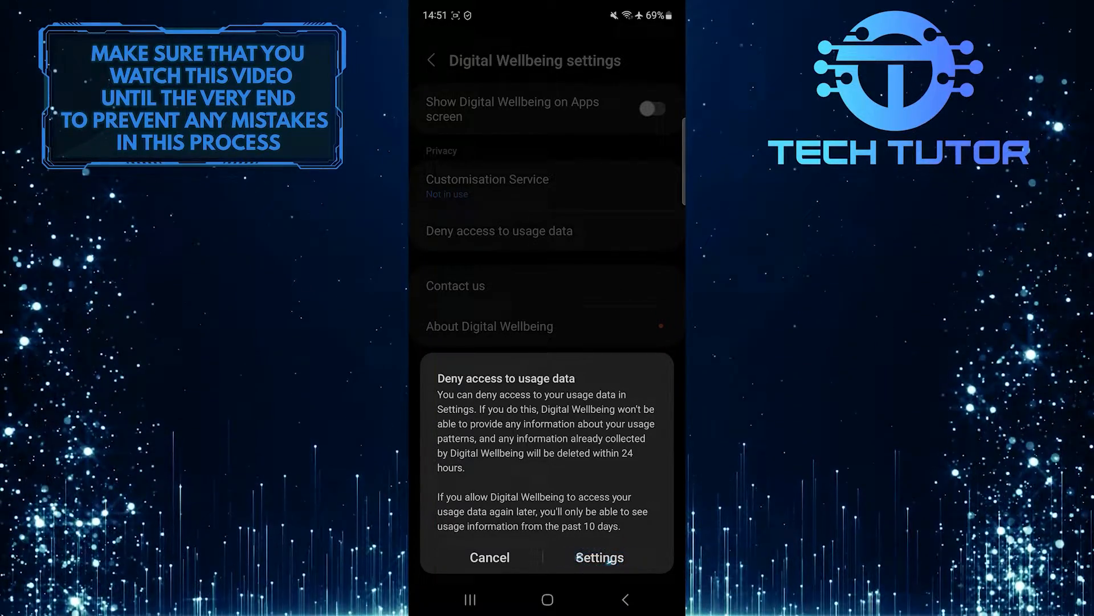
pyautogui.click(598, 558)
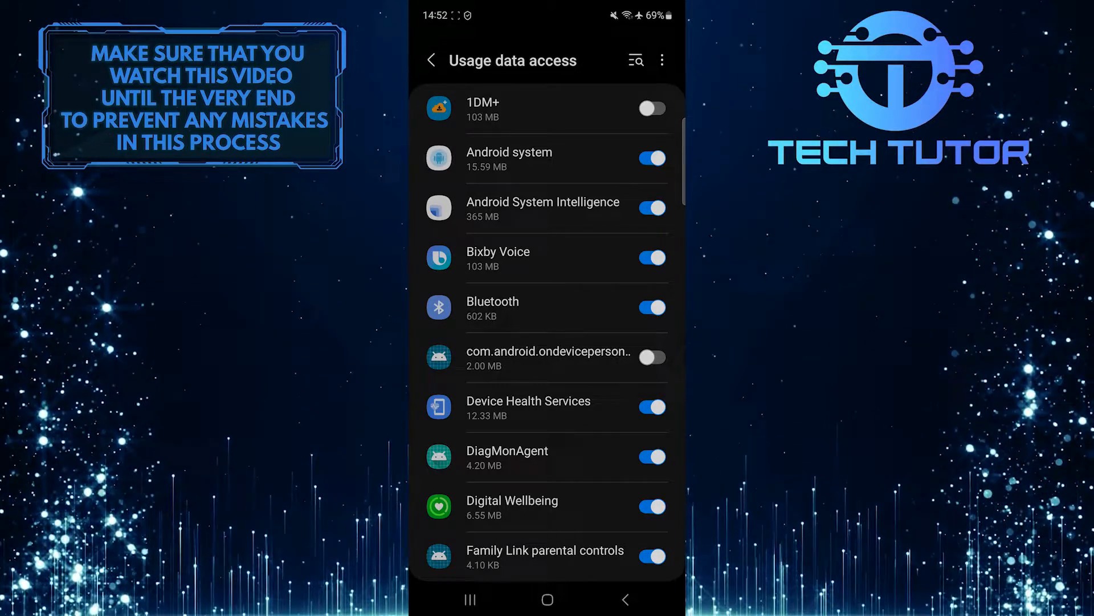
pyautogui.click(651, 506)
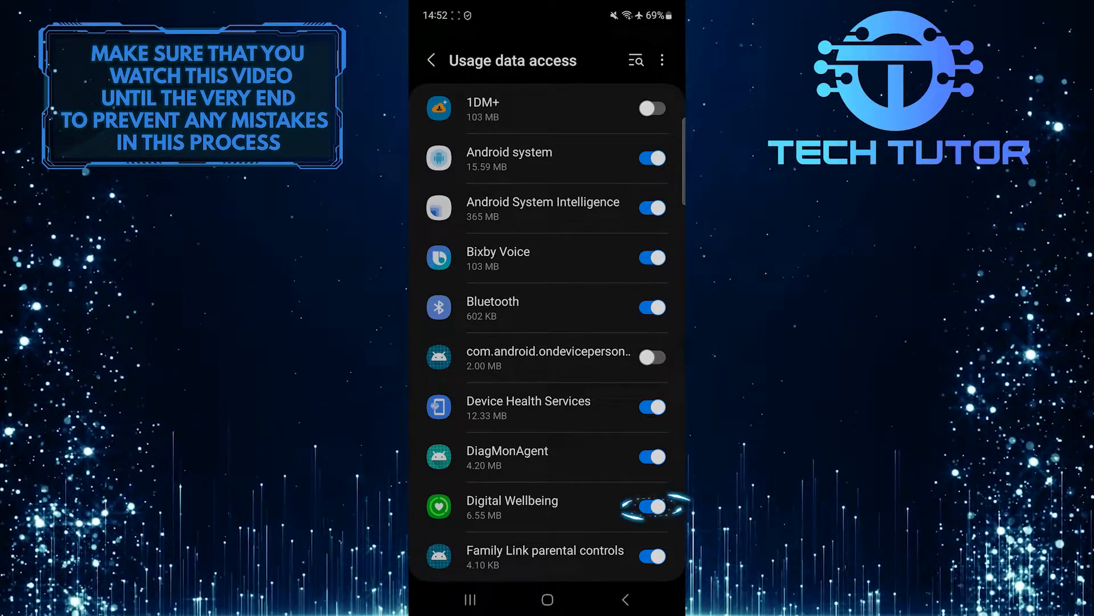
pyautogui.click(651, 506)
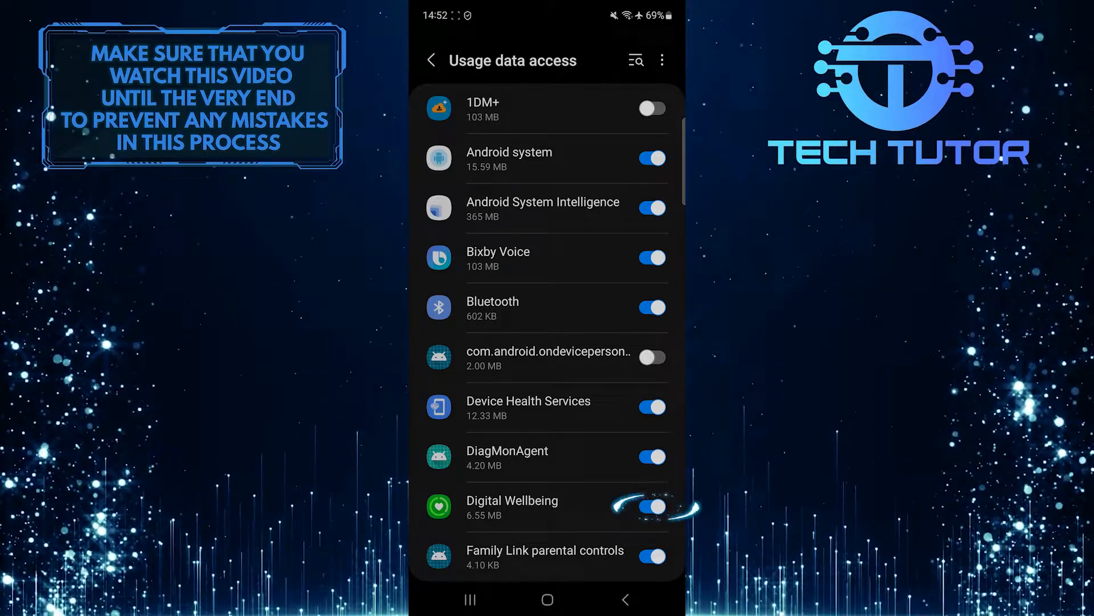
pyautogui.click(651, 506)
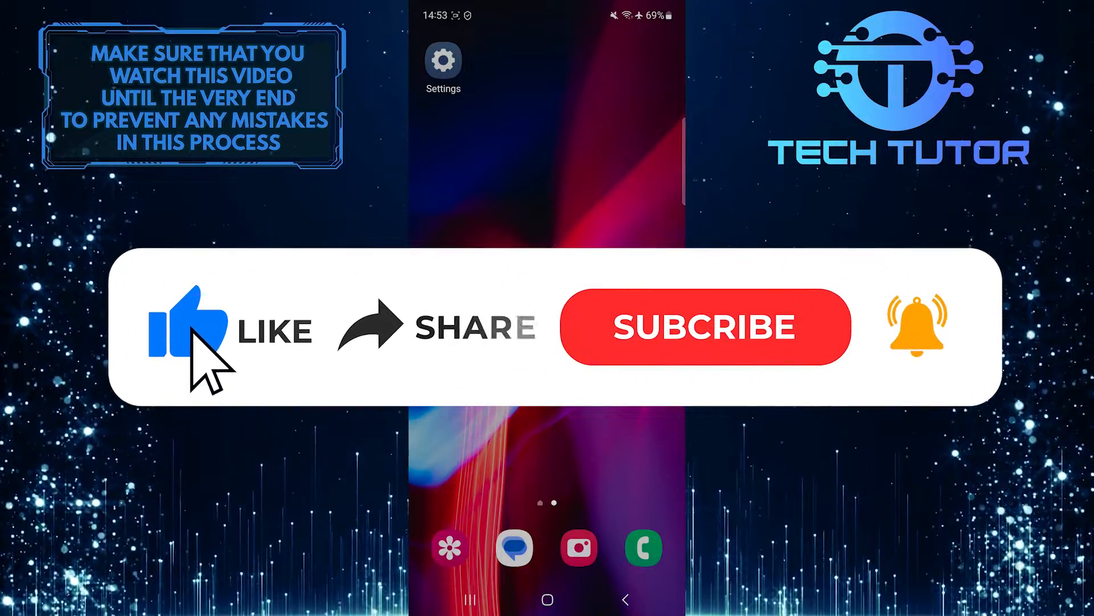
pyautogui.moveTo(391, 356)
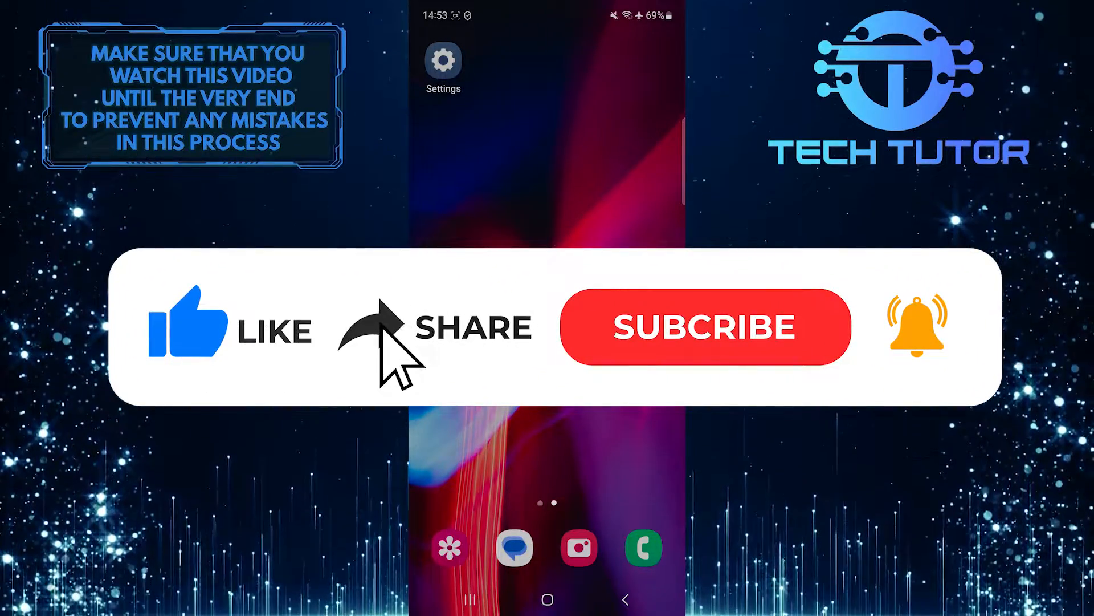